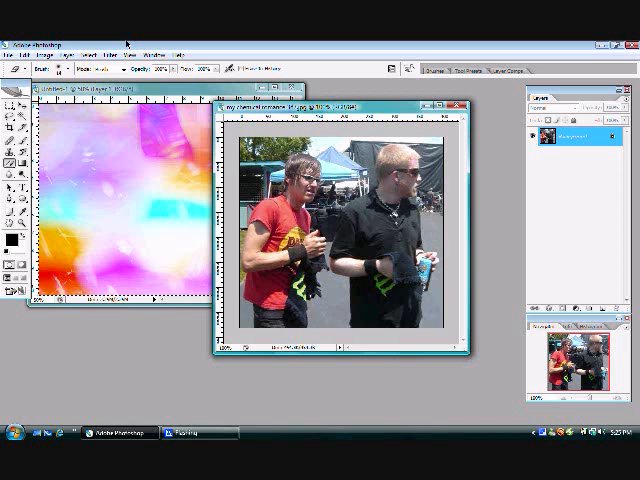
mouse_move(170, 95)
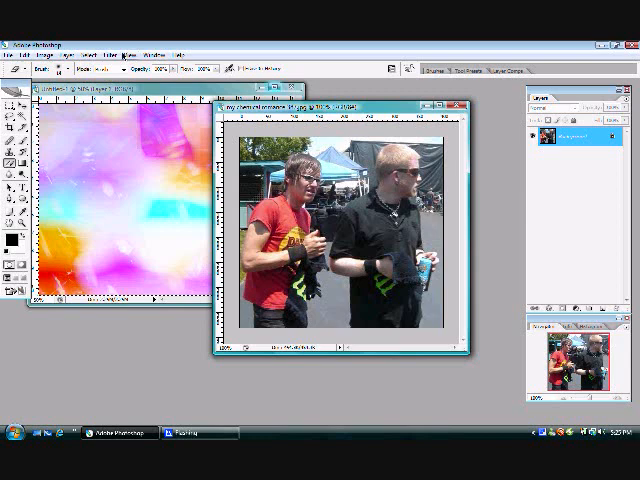
Open the image filters menu for the photo, with the pastel texture still open alongside
left_click(91, 42)
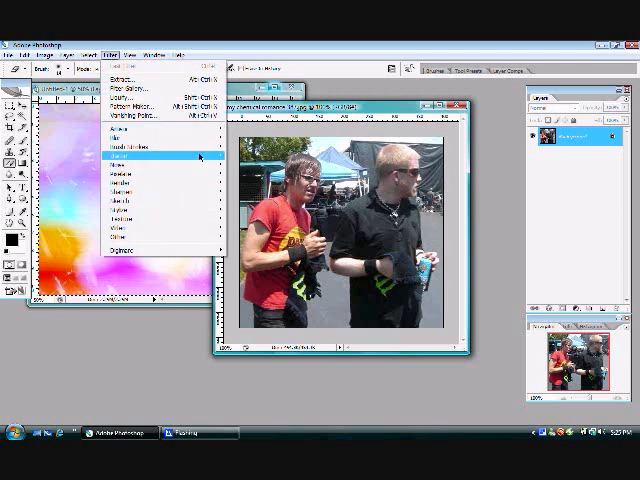
mouse_move(125, 189)
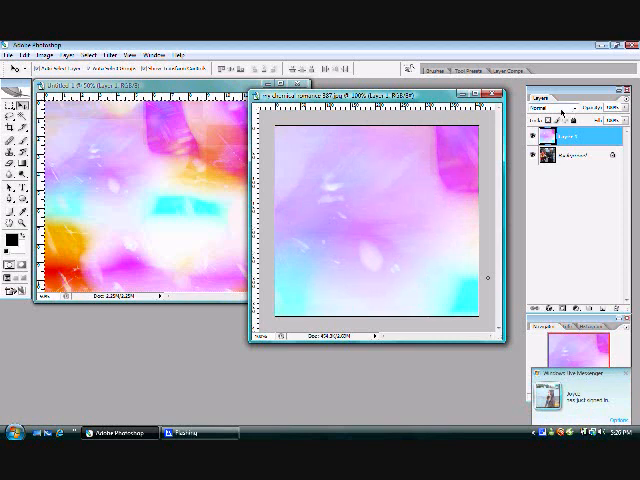
Change Layer 1's blend mode in the Layers palette so the men show through in purple and teal
left_click(548, 104)
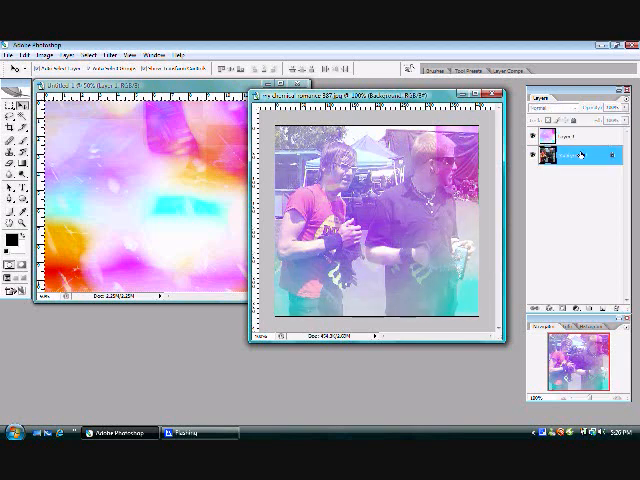
Duplicate the Background layer and confirm the new 'Background copy' in the dialog
right_click(575, 155)
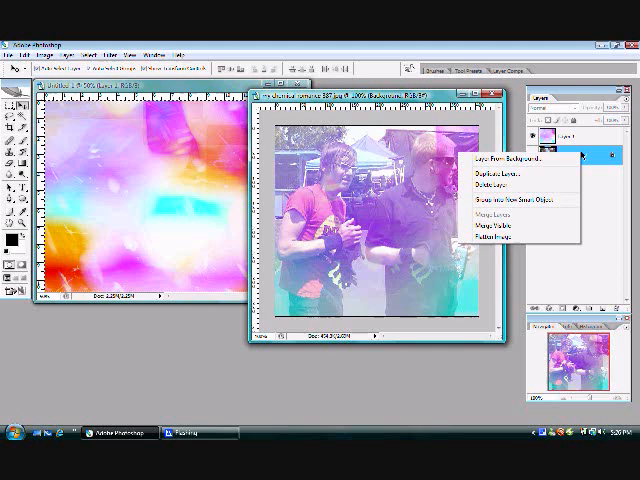
left_click(490, 180)
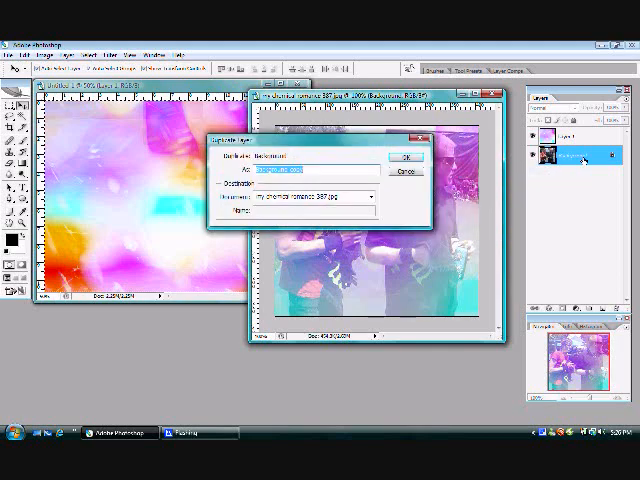
left_click(407, 156)
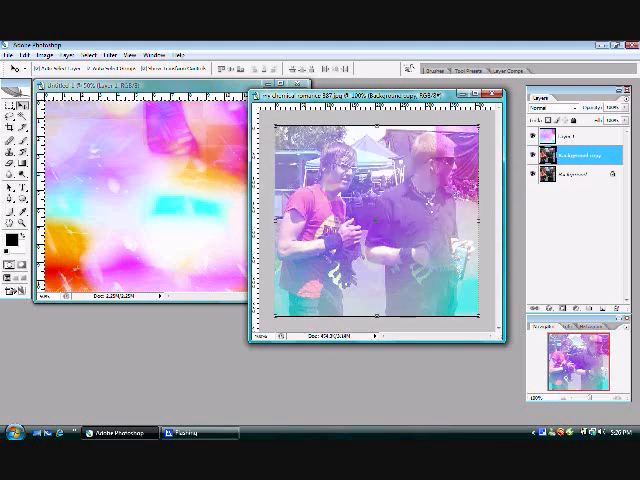